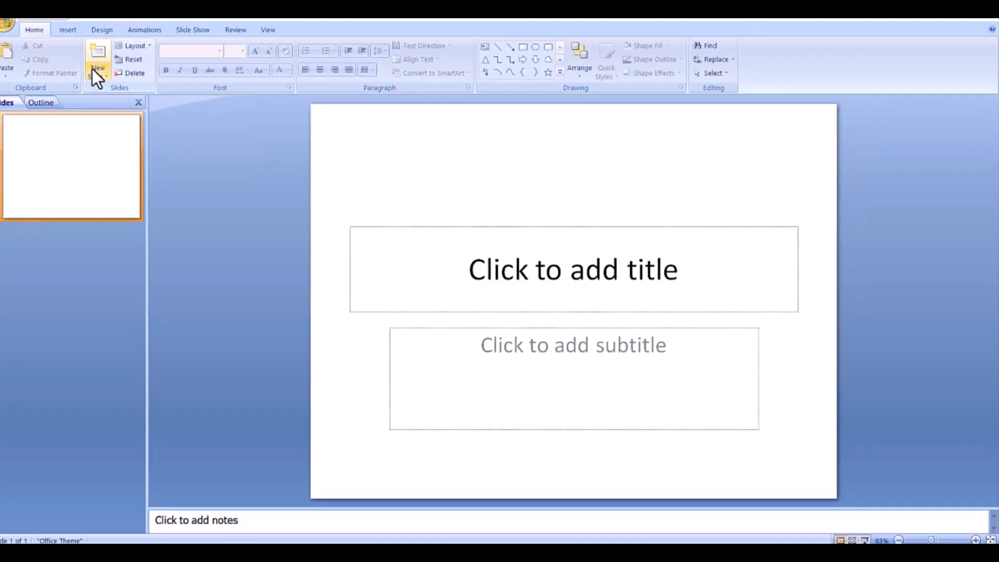
Apply the red-and-black Concourse theme from the Design tab's Themes gallery.
click(102, 29)
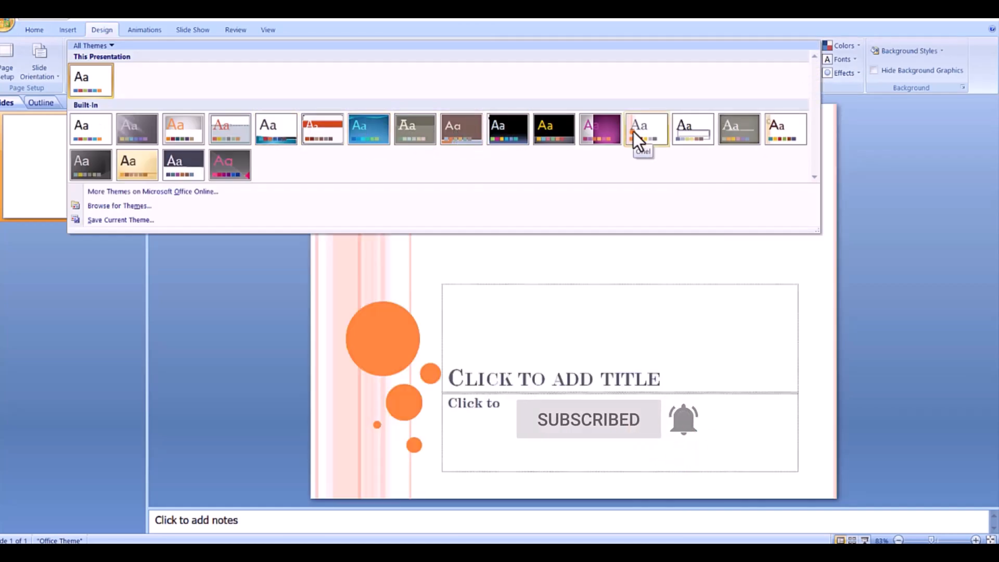
click(738, 128)
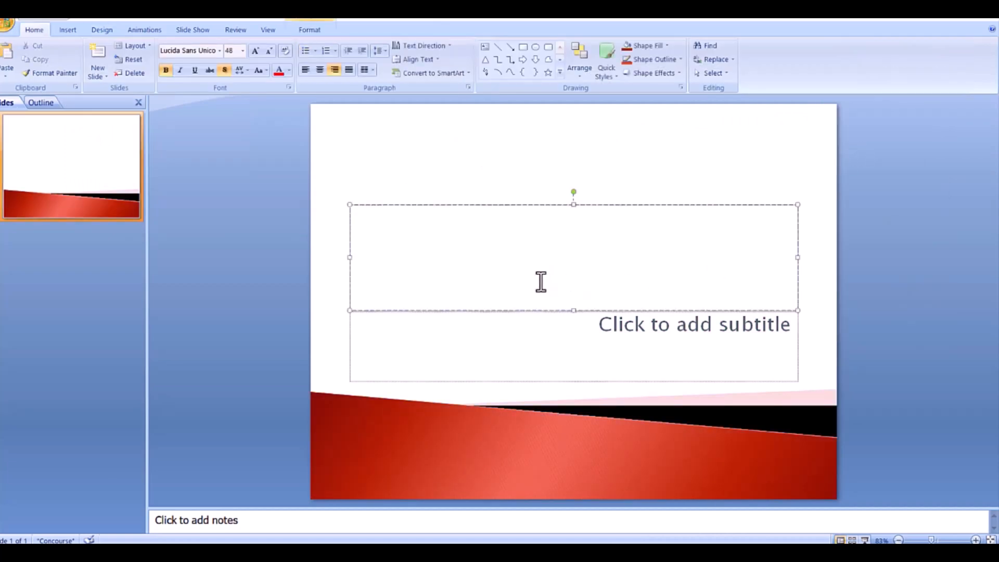
Enter the title 'The impact of Training and Compensation on Employees Performance' in red.
text(The impact of Training andCompensation on Employees Performance)
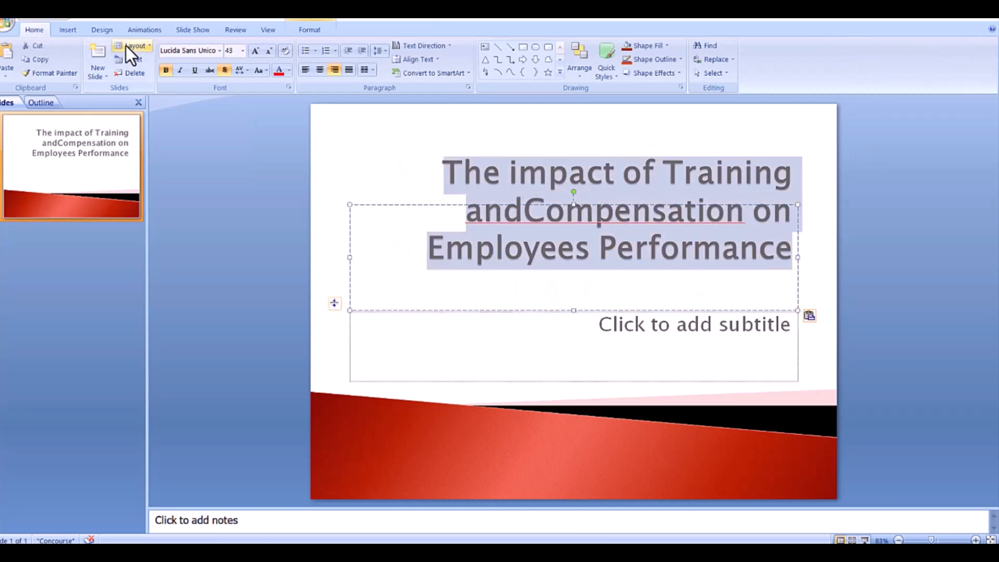
click(287, 70)
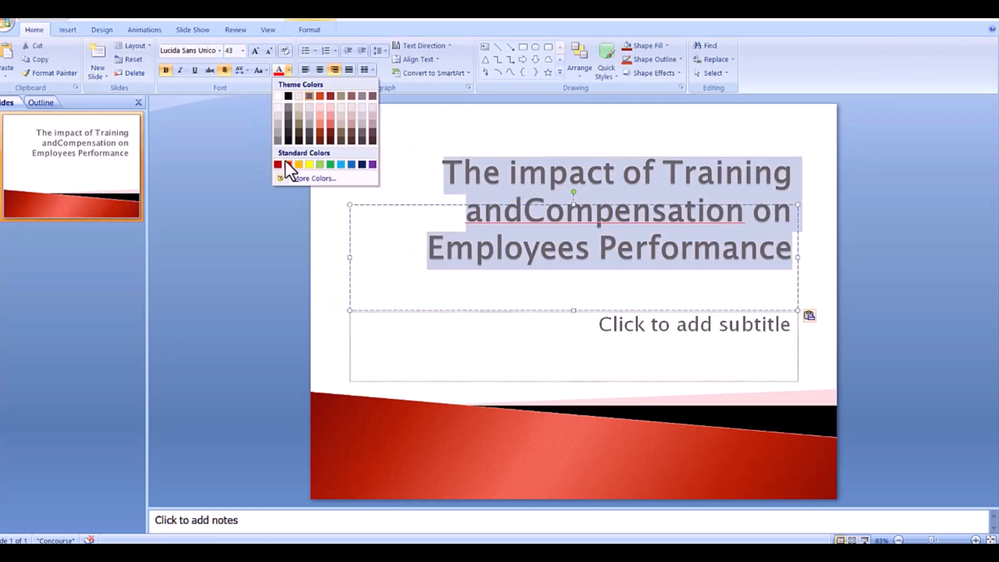
click(278, 165)
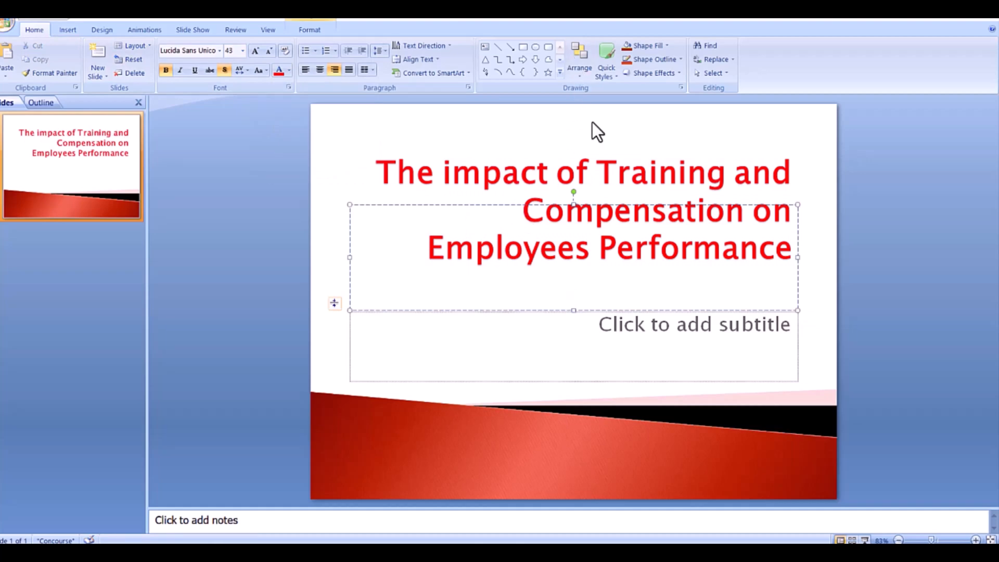
Fill the subtitle placeholder with the author name 'AYESHA' and details.
click(695, 323)
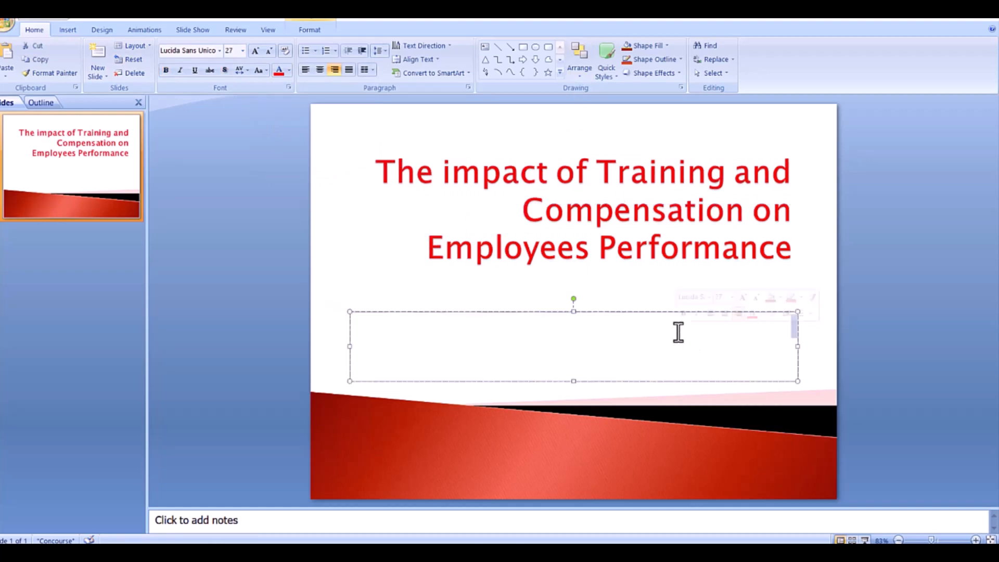
text(AYESHA MUSHTAQ)
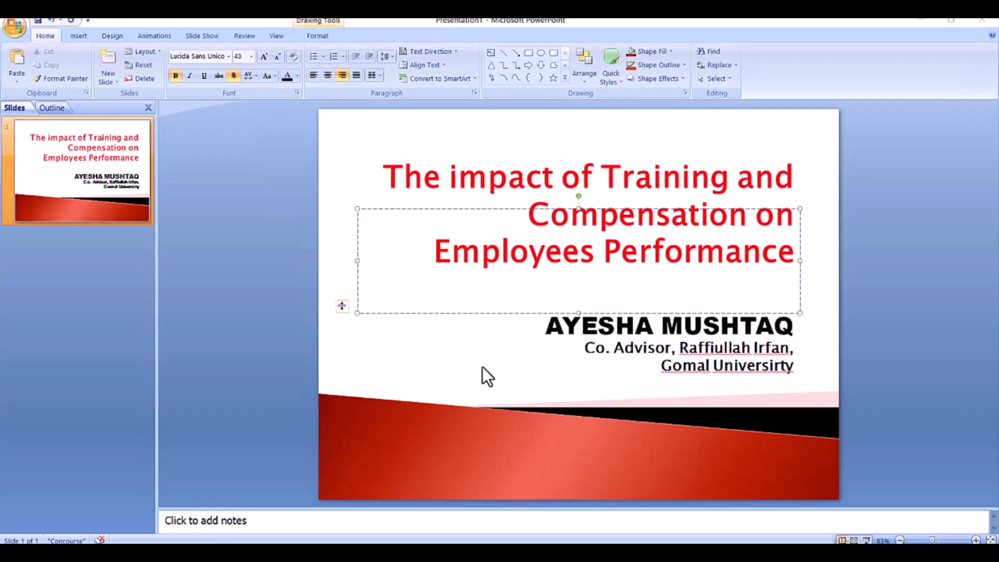
click(436, 251)
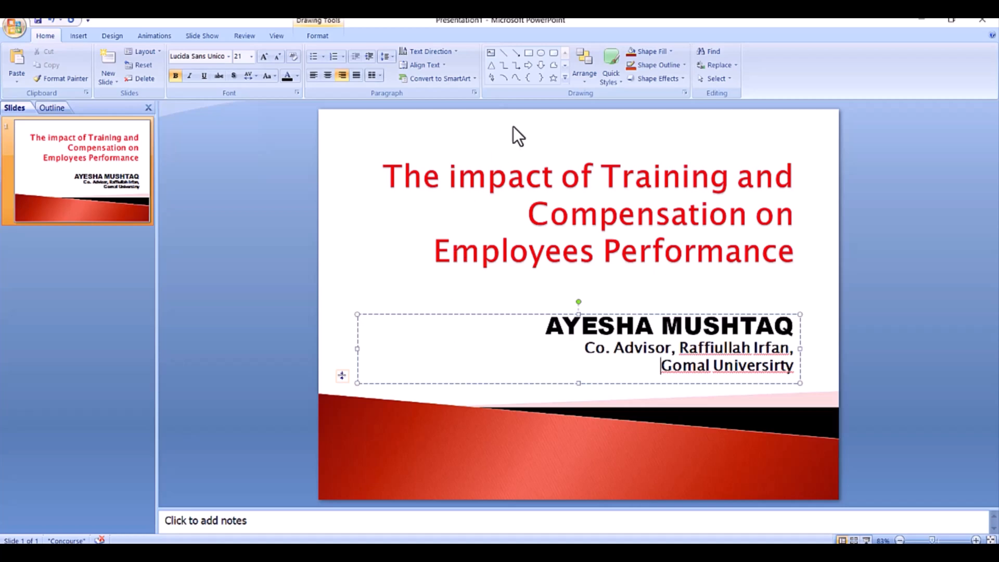
Add a Title and Content slide for Background of study with a 48-pt title.
click(107, 63)
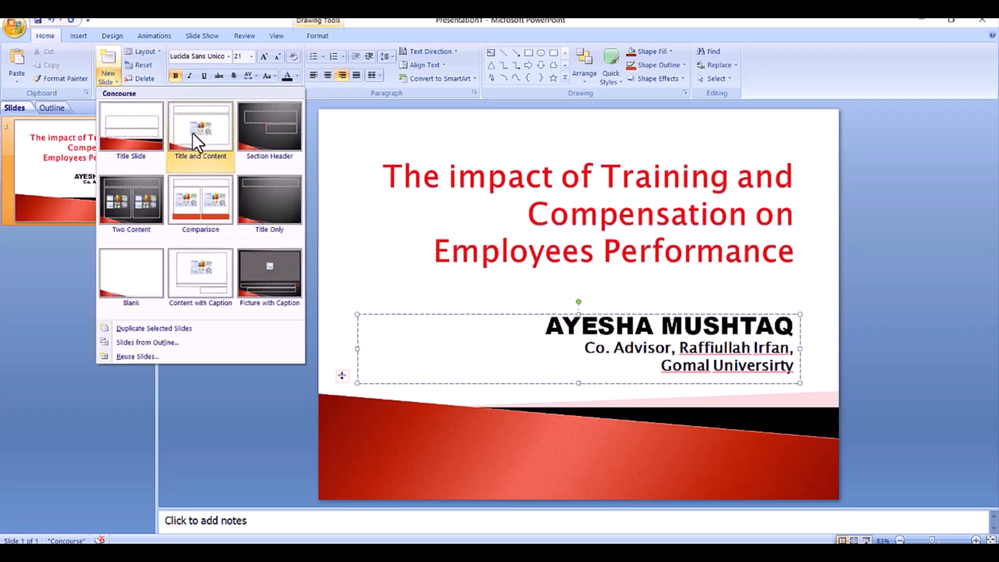
click(200, 127)
text(Background of study)
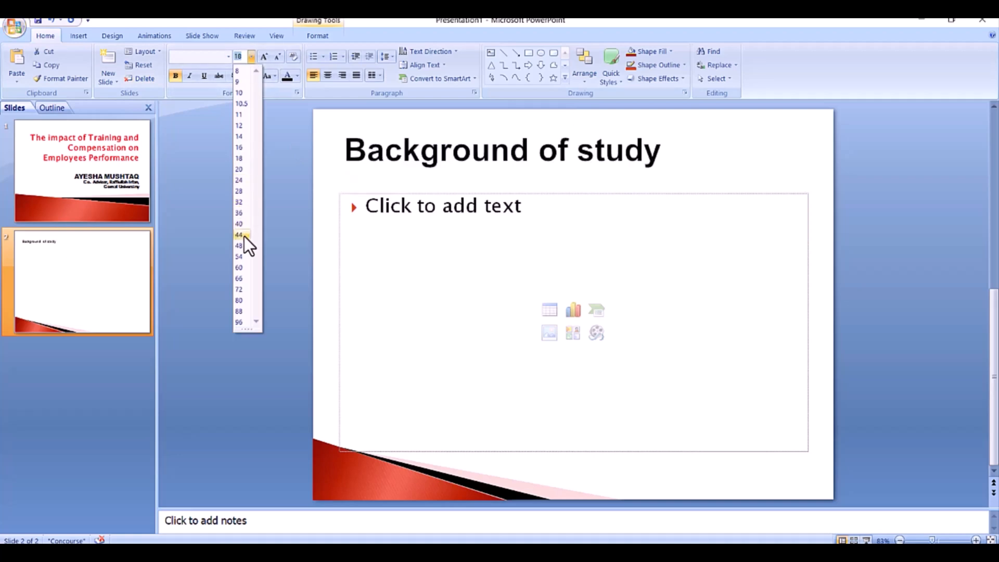
click(239, 245)
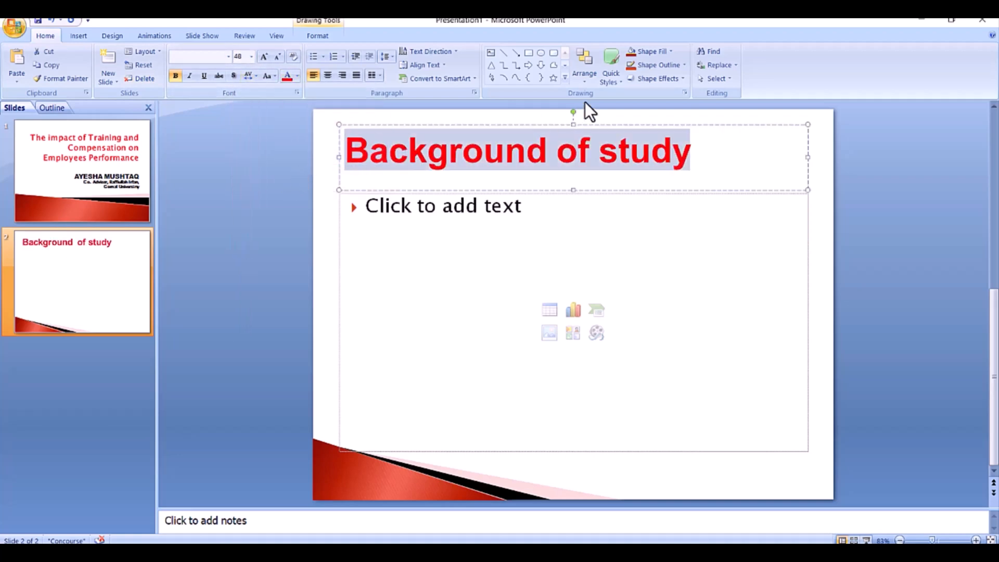
Fill in the compensation and training background bullets, and add the Objectives slide.
click(650, 51)
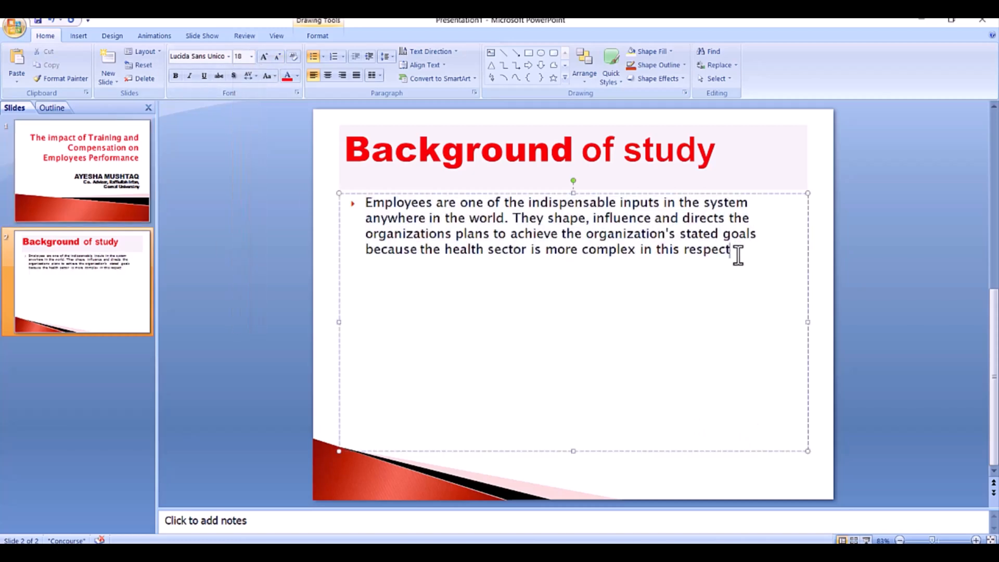
text(In terms of compensation, research has shown that employee training can be improved by providing a variety of training related to the nature of their work. The two most important aspects are improving the level of progress of employees, namely compensation and training factors.)
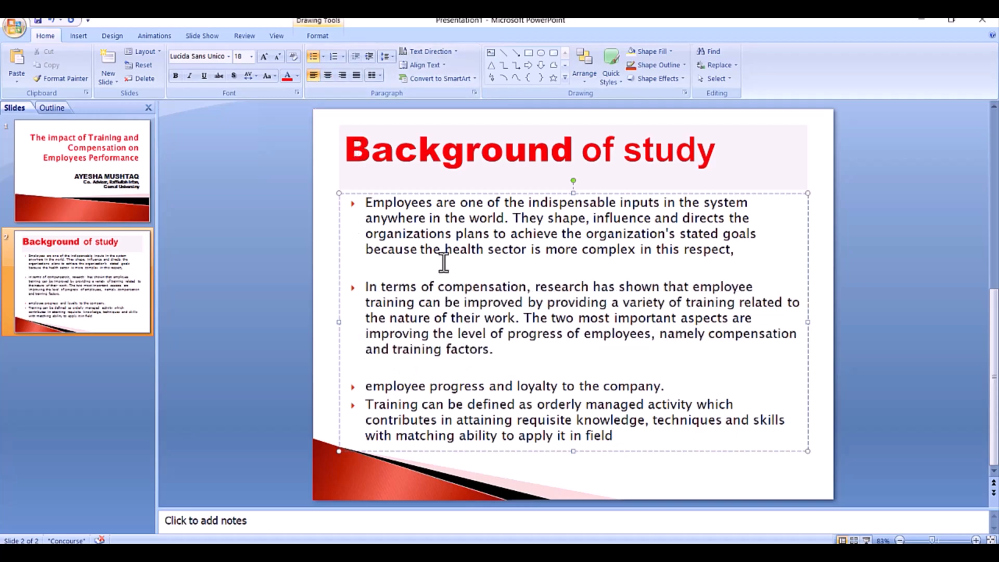
click(365, 349)
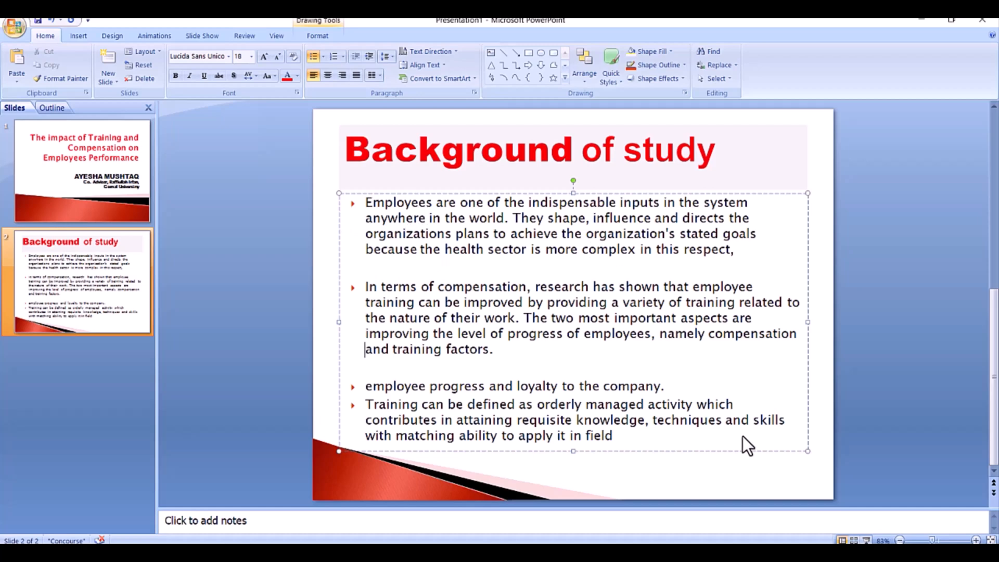
click(108, 64)
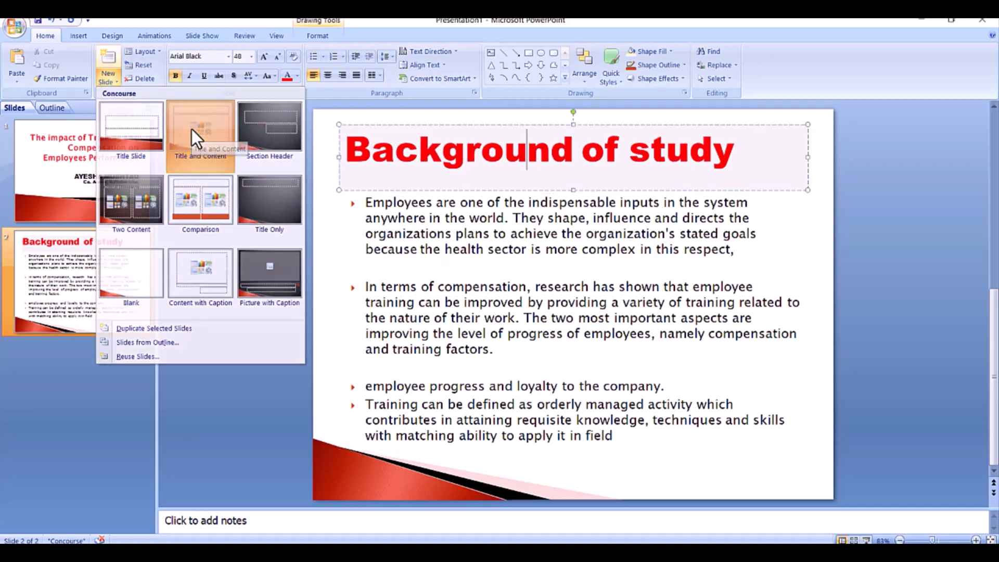
click(200, 127)
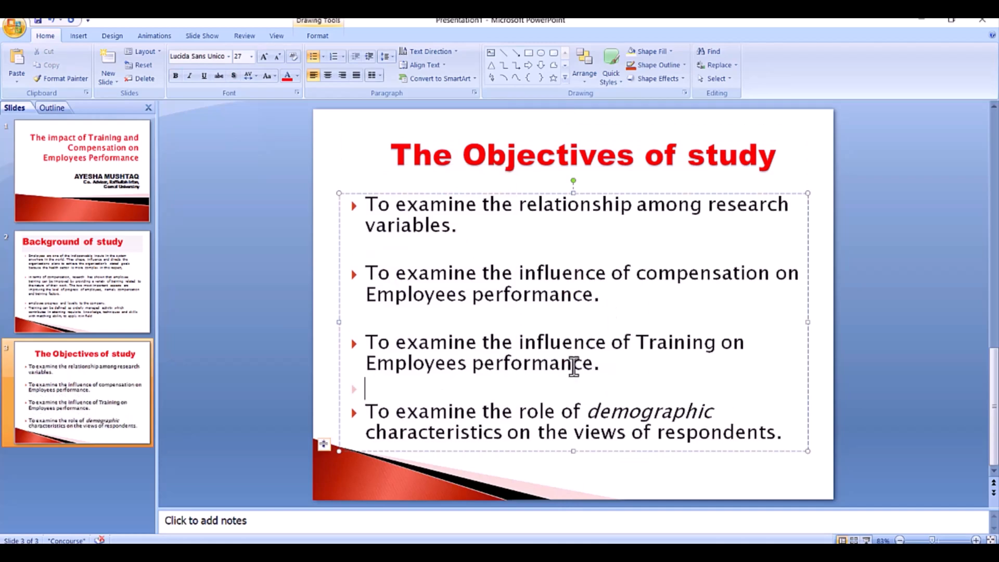
Browse the Literature Review and Training slides in the Slides pane.
click(76, 265)
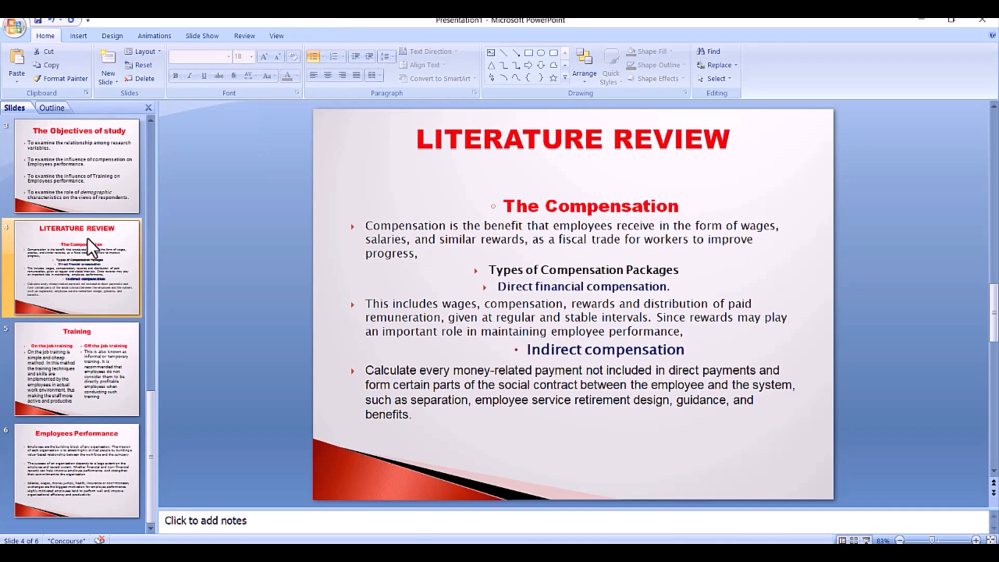
click(77, 369)
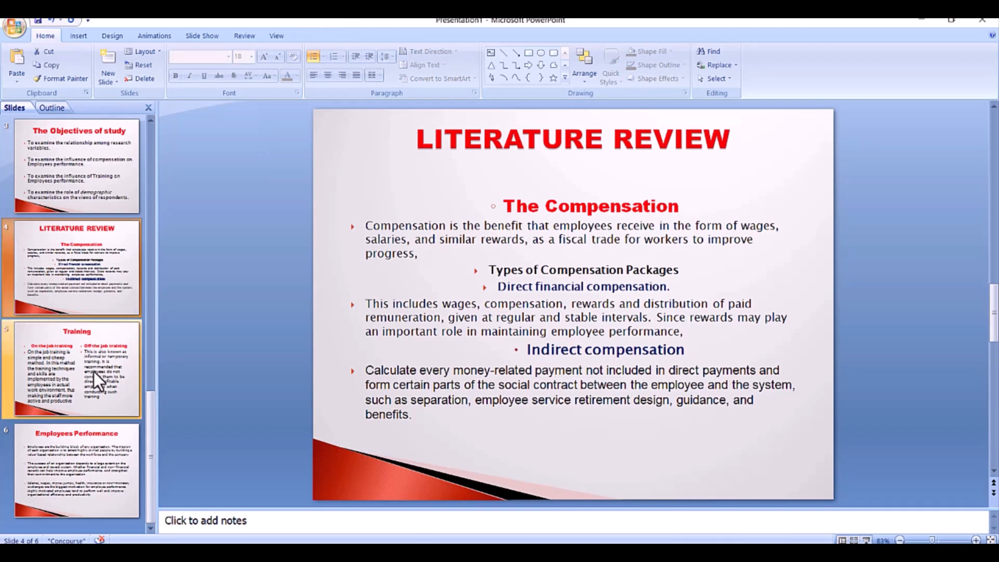
mouse_move(99, 380)
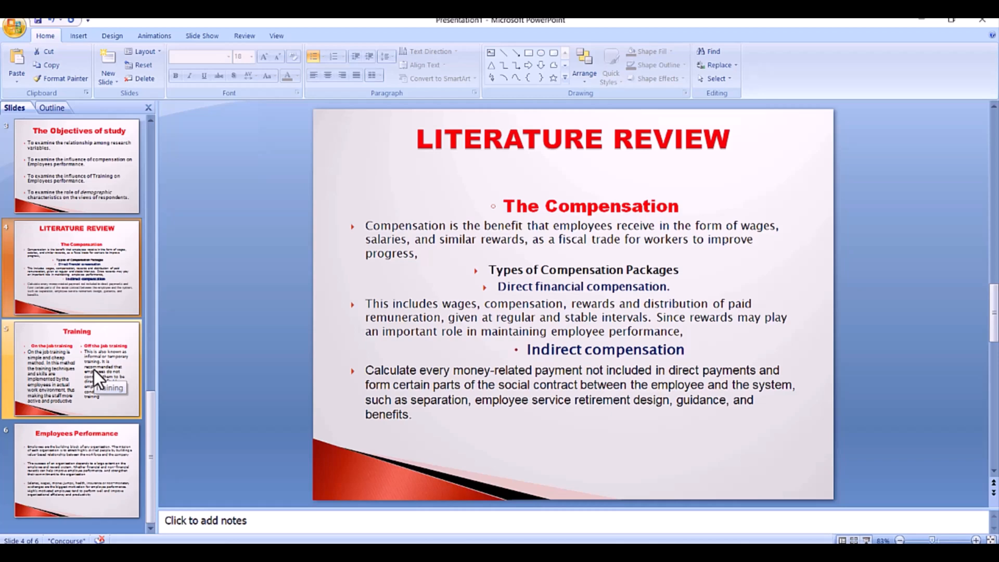
click(72, 369)
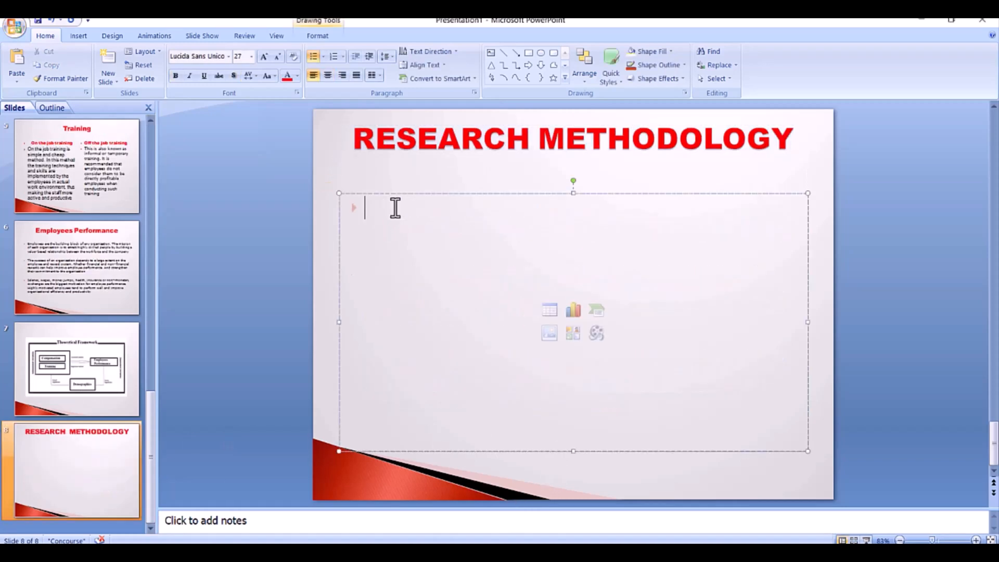
Paste the methodology paragraph, review the data-collection and sample-size slides, then add slide 11.
right_click(395, 208)
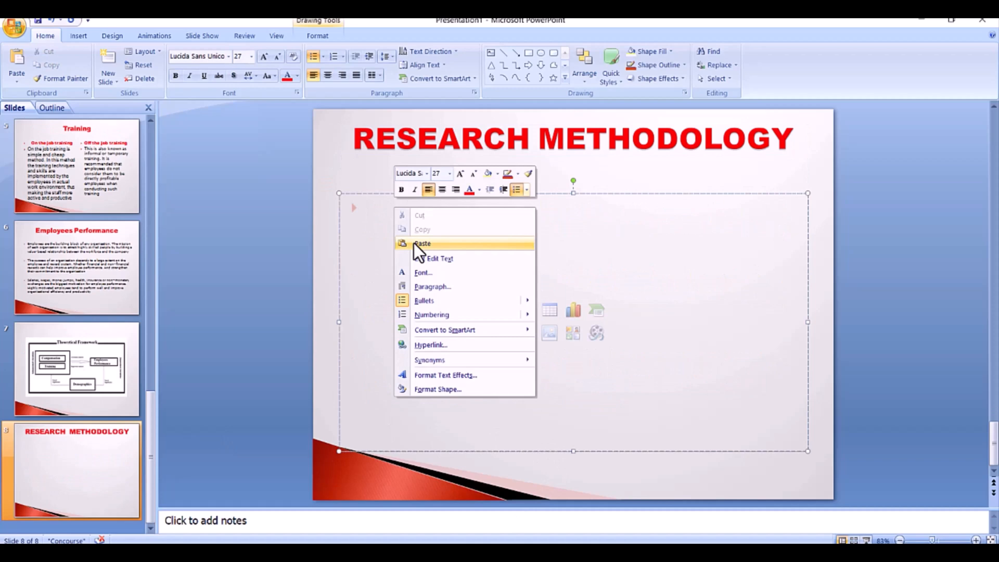
click(422, 243)
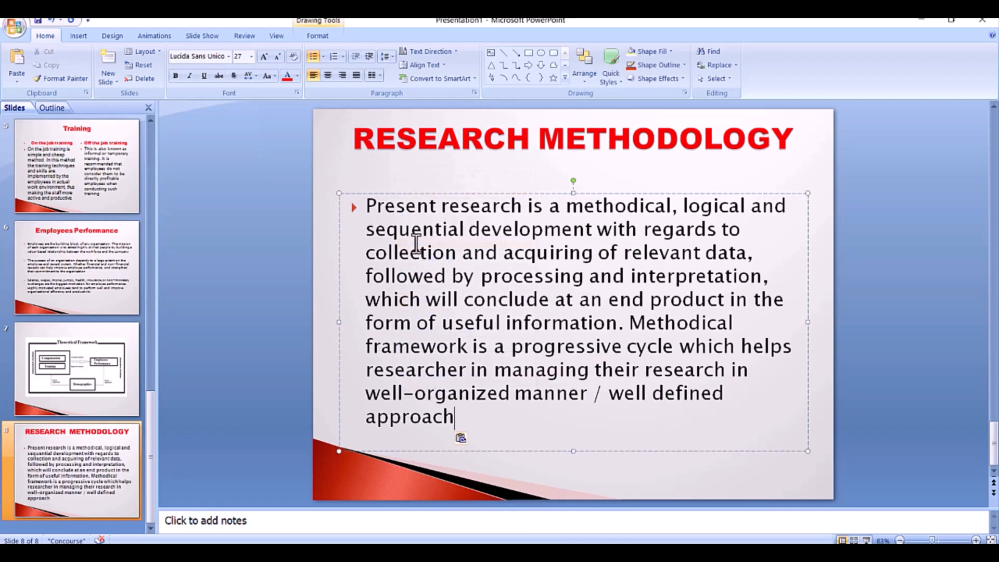
mouse_move(417, 245)
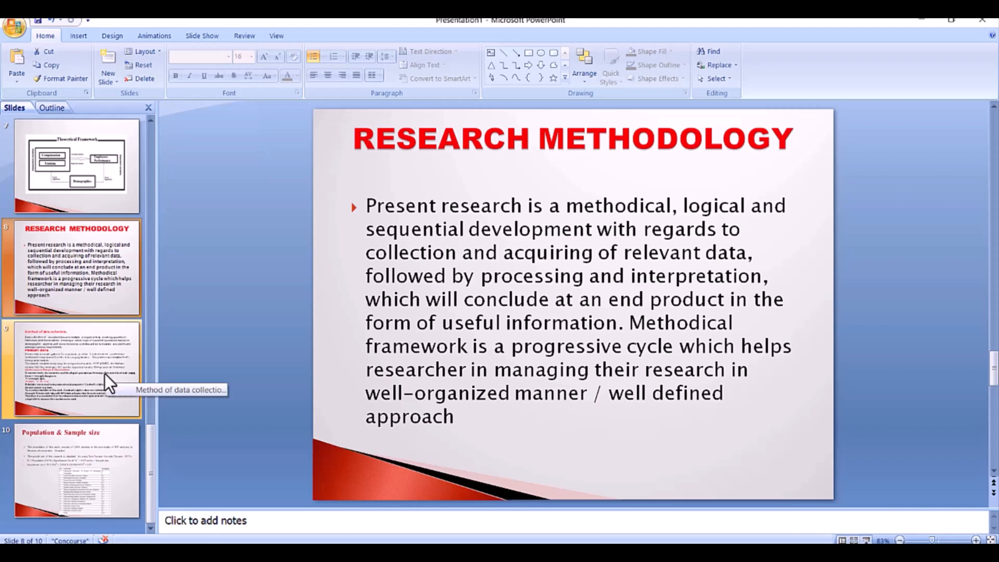
click(72, 369)
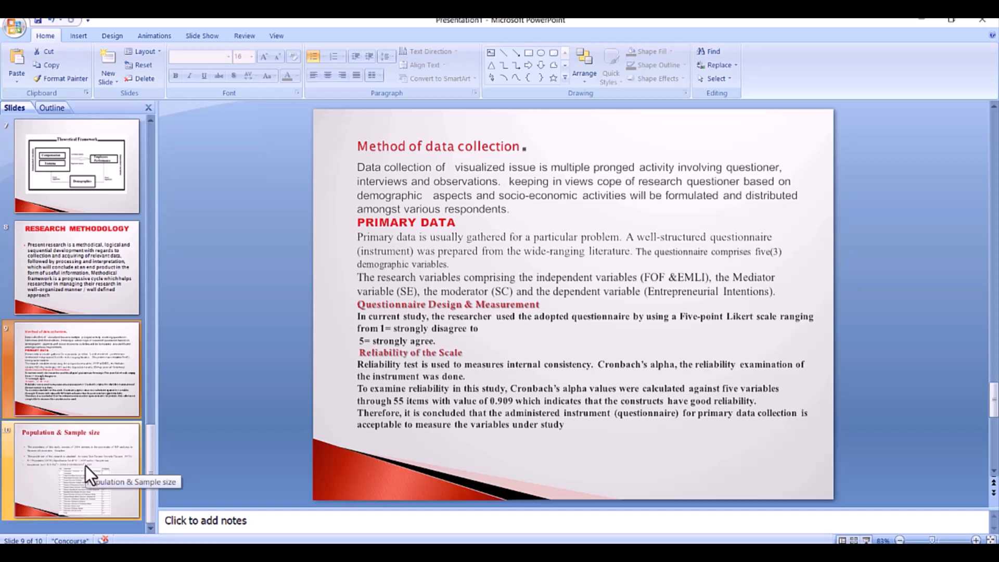
click(72, 470)
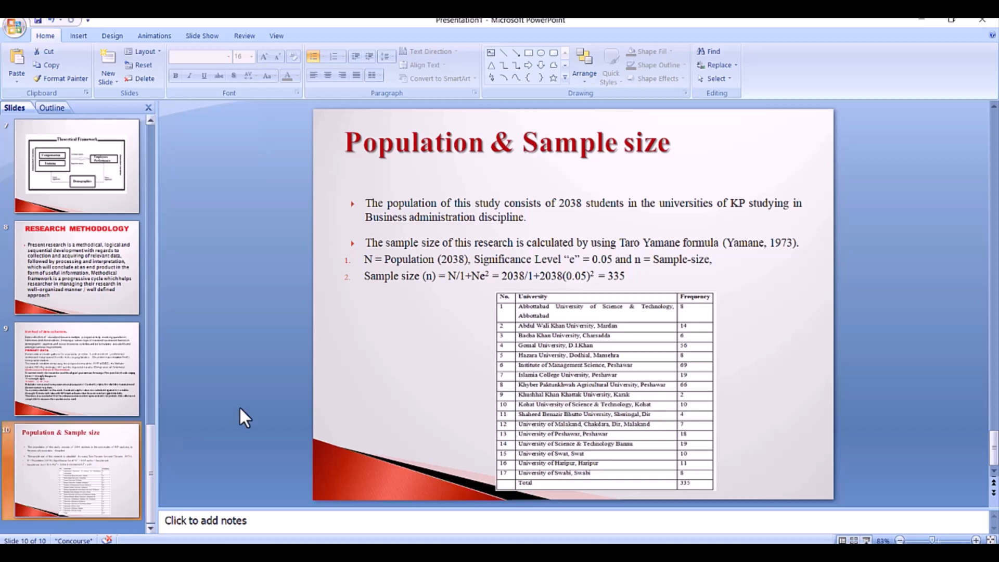
click(107, 66)
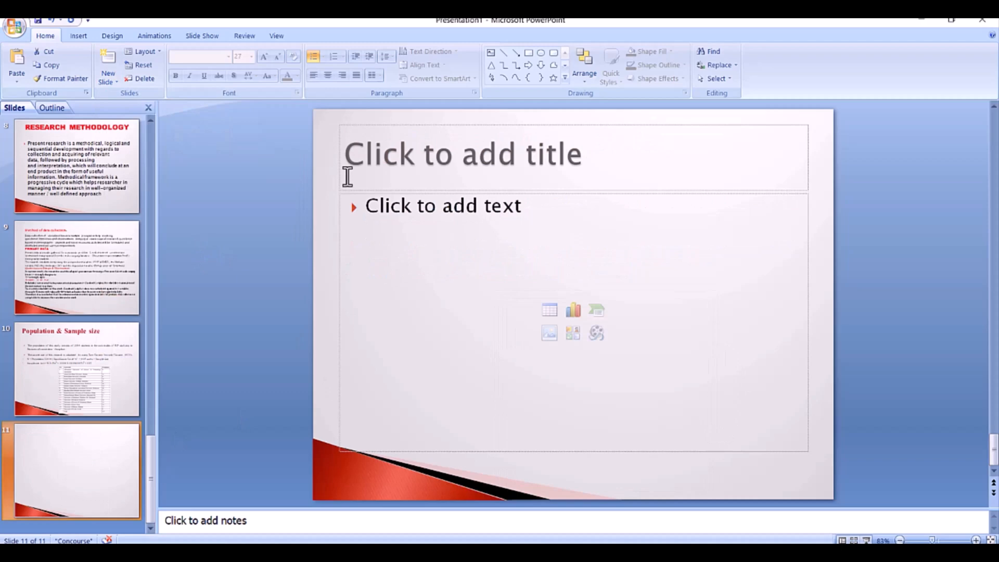
Title slide 11 'Results' and enlarge the title font.
text(Results)
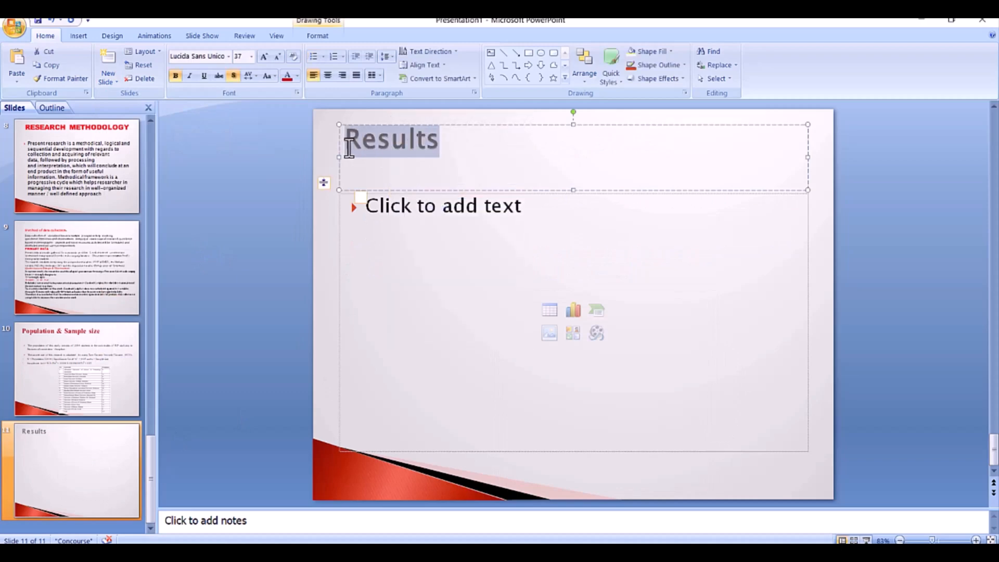
click(229, 56)
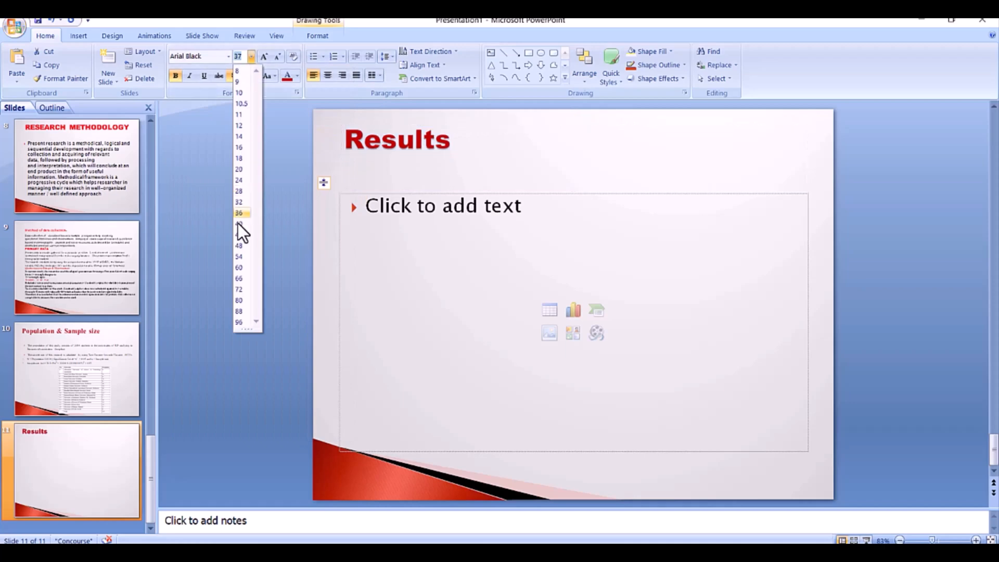
click(238, 234)
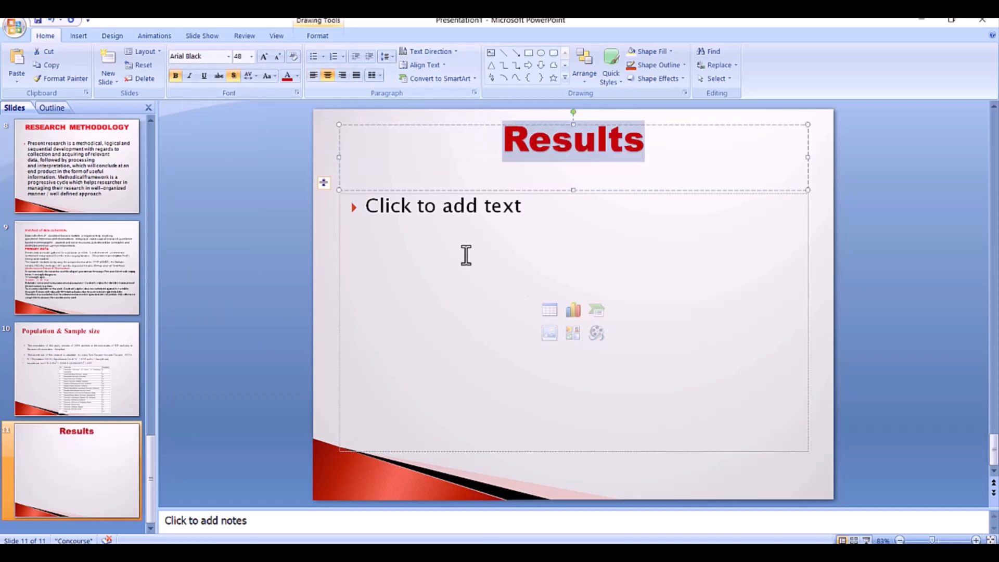
Insert a 3-D clustered column chart, trying a darker red style before reverting.
click(572, 310)
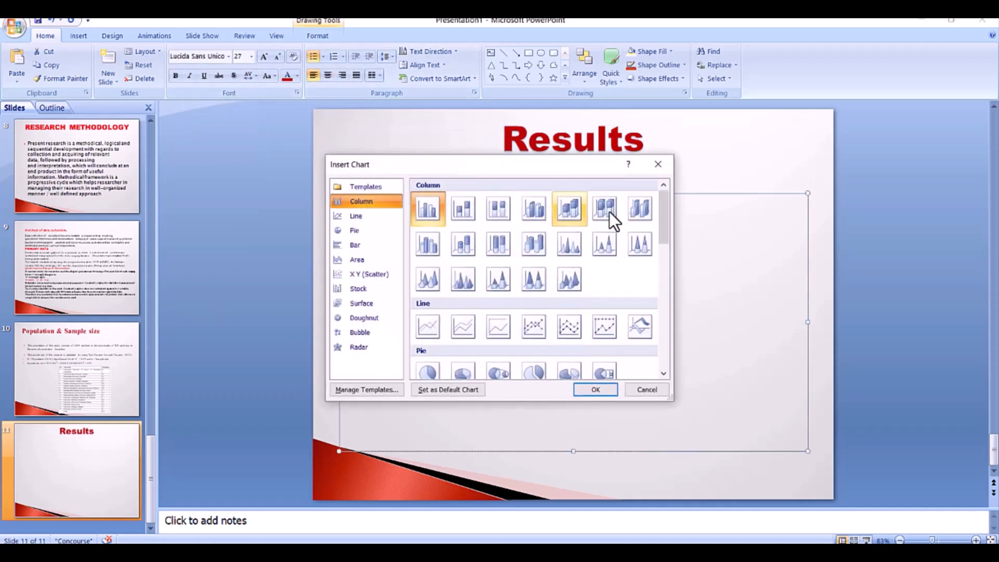
click(594, 390)
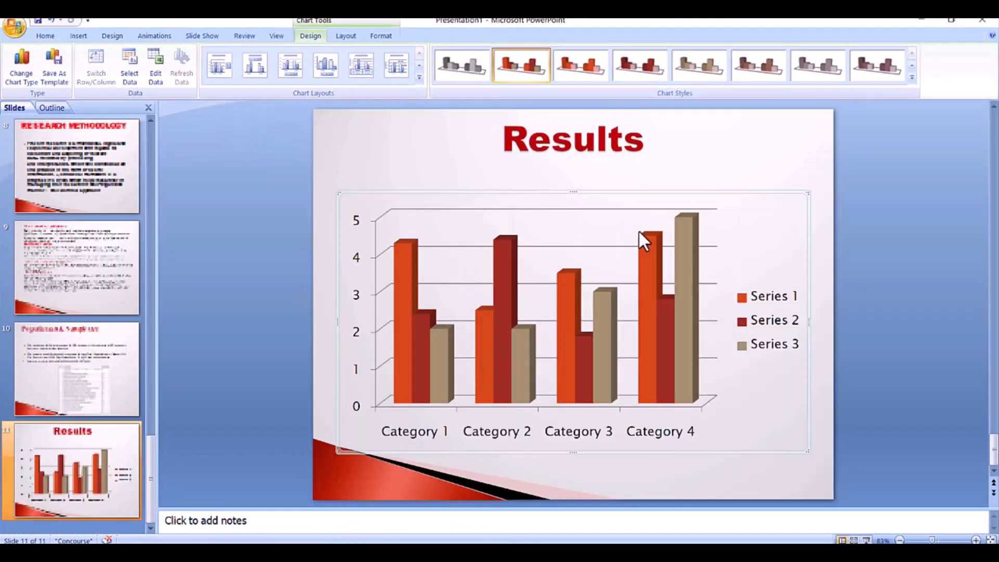
click(639, 65)
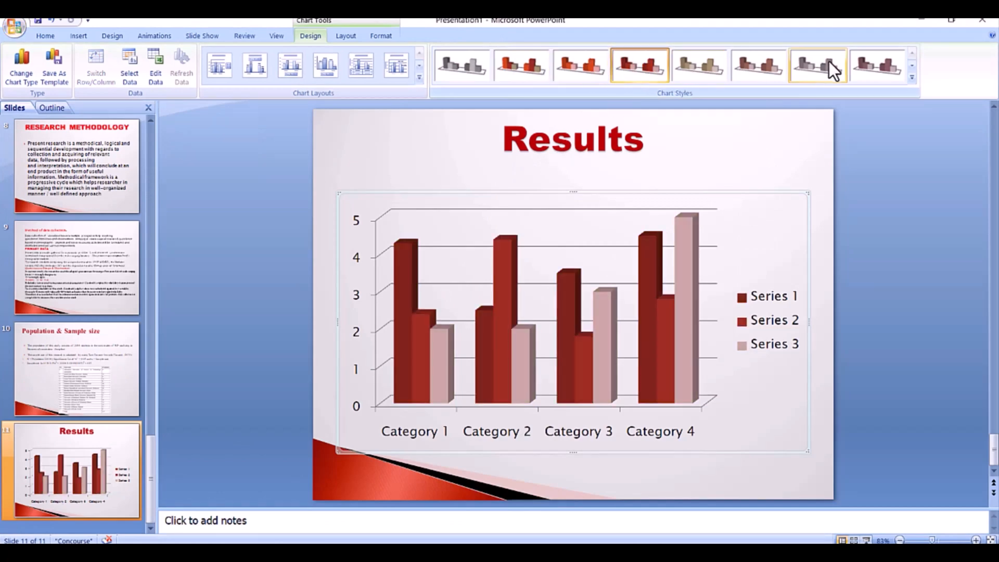
click(520, 66)
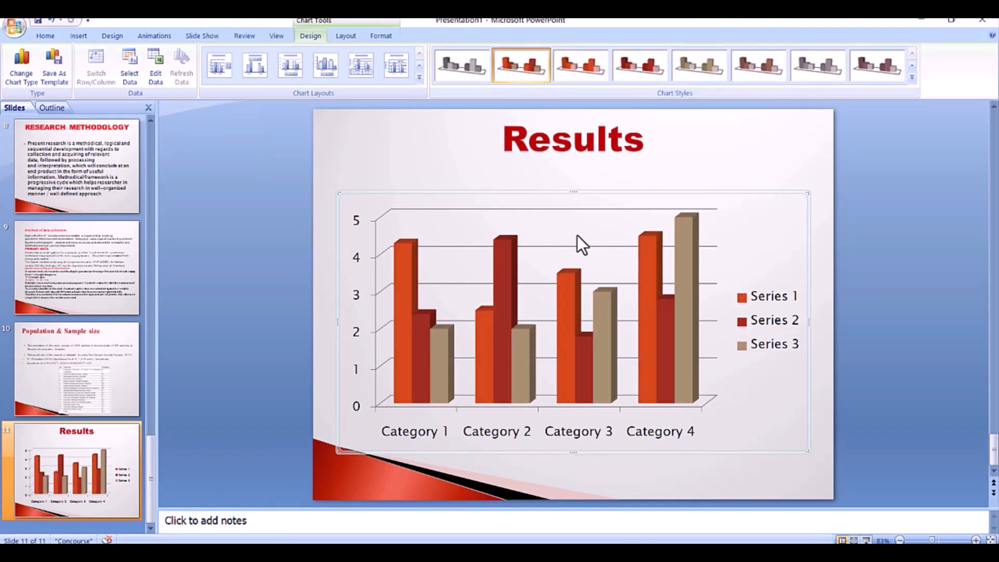
mouse_move(522, 496)
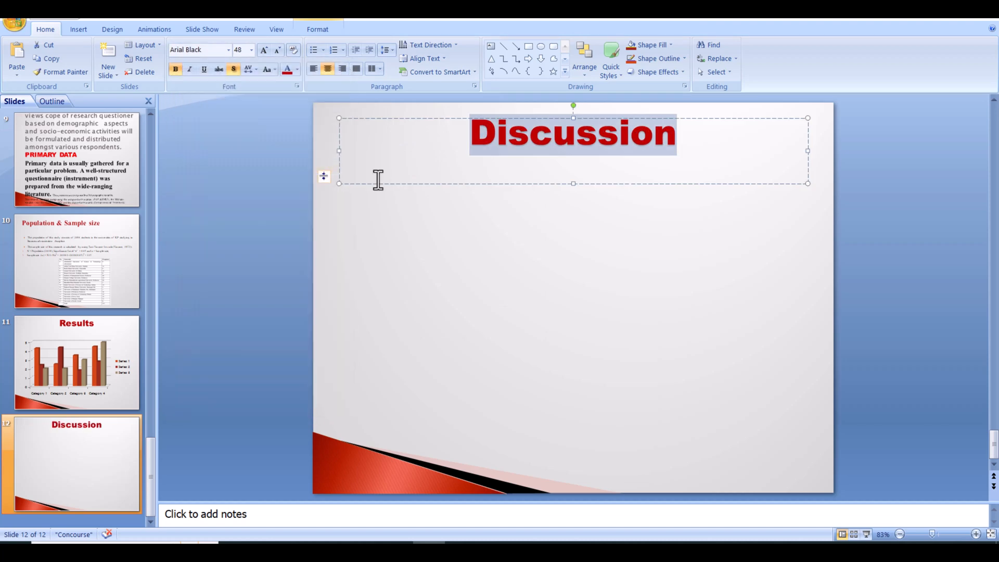
Paste the hypotheses discussion paragraph at 16 pt and add the following slide.
text(in each investigation, essentially in the sociologies, understudies (researchers) need to contrast their discoveries and past research discoveries to illuminate their examination positions. By following a similar pattern)
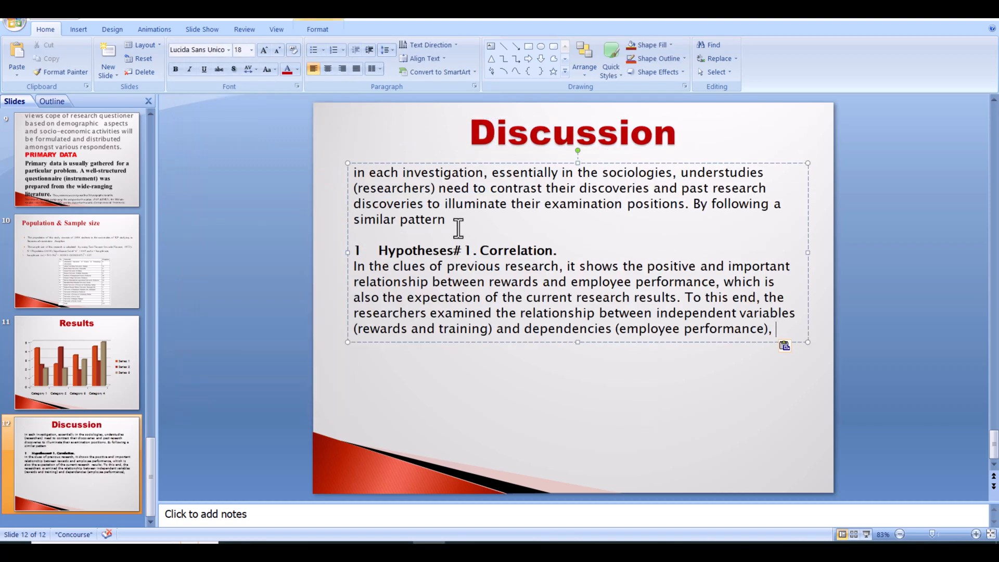
click(250, 50)
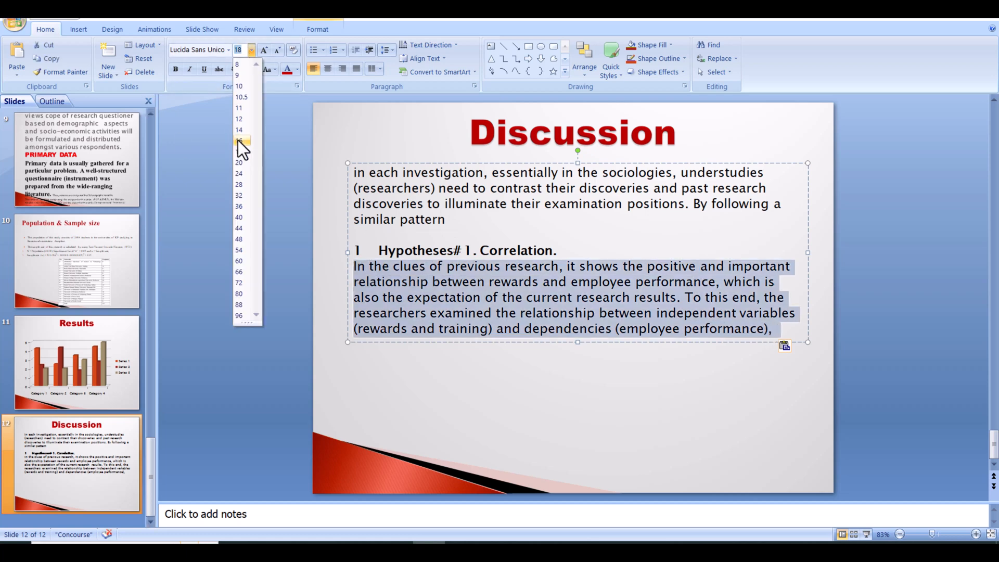
click(241, 140)
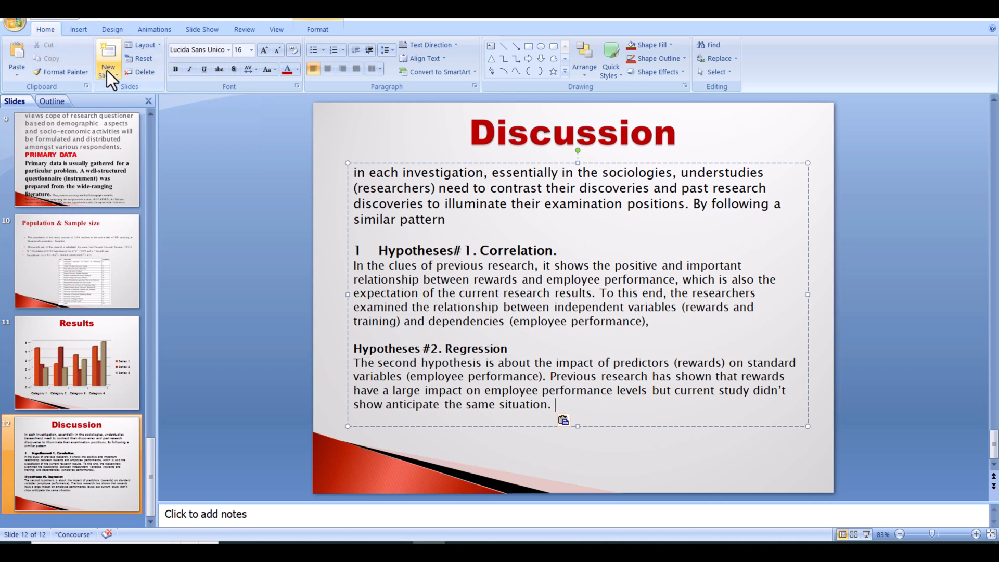
click(108, 62)
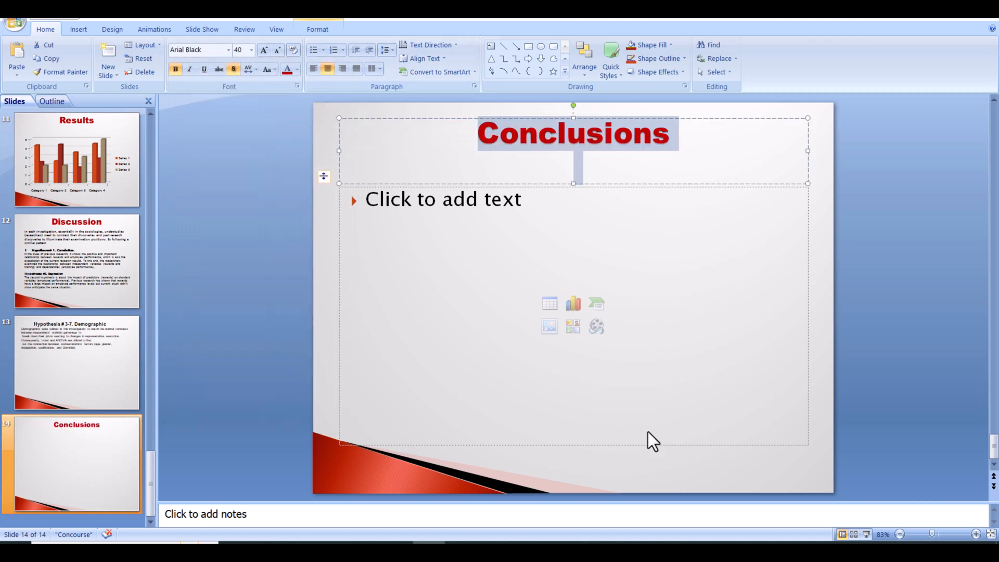
Add the Conclusions paragraph, create a 'Recommendations' slide, and append another slide.
text(In view of information accumulation and investigation, the situating of this examination work prepared for reaching end determinations for the examination. At the point when the feeling of the examination turns out to be clear, it will enable the researcher to finish the investigation with a few ends)
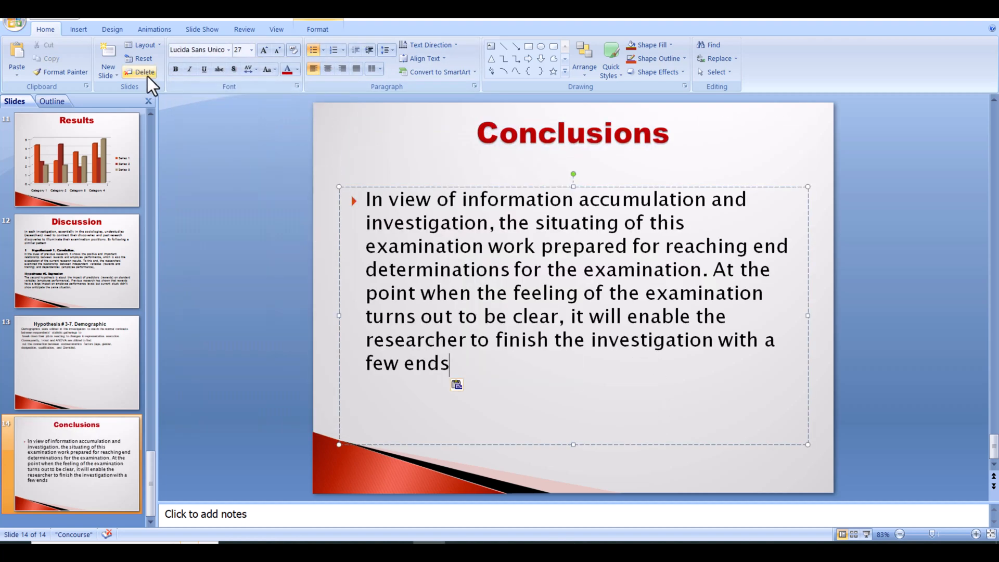
click(108, 64)
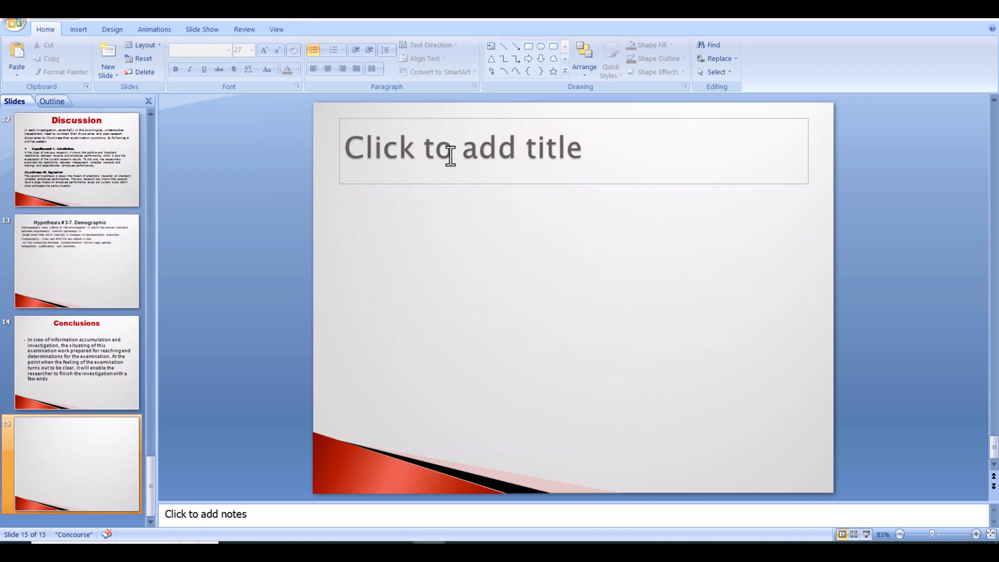
text(Recommendations for Future Research)
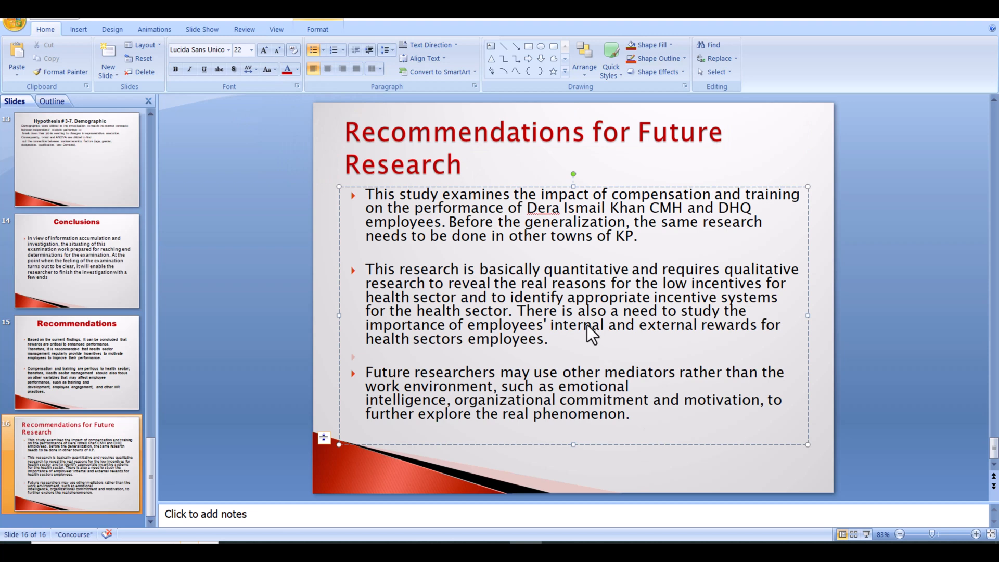
click(107, 67)
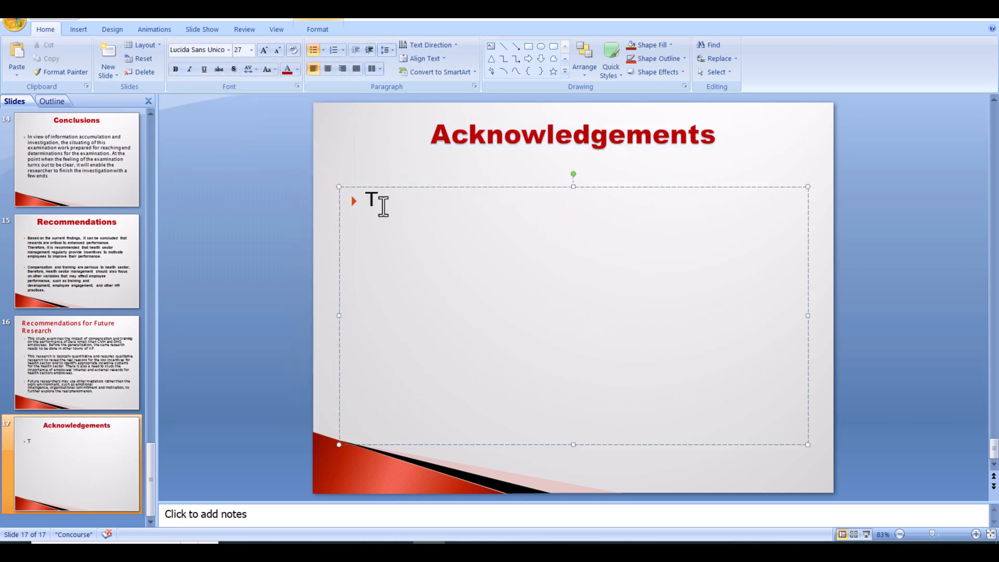
Type 'THANK YOU' into the Acknowledgements slide's content placeholder.
text(THANK YOU)
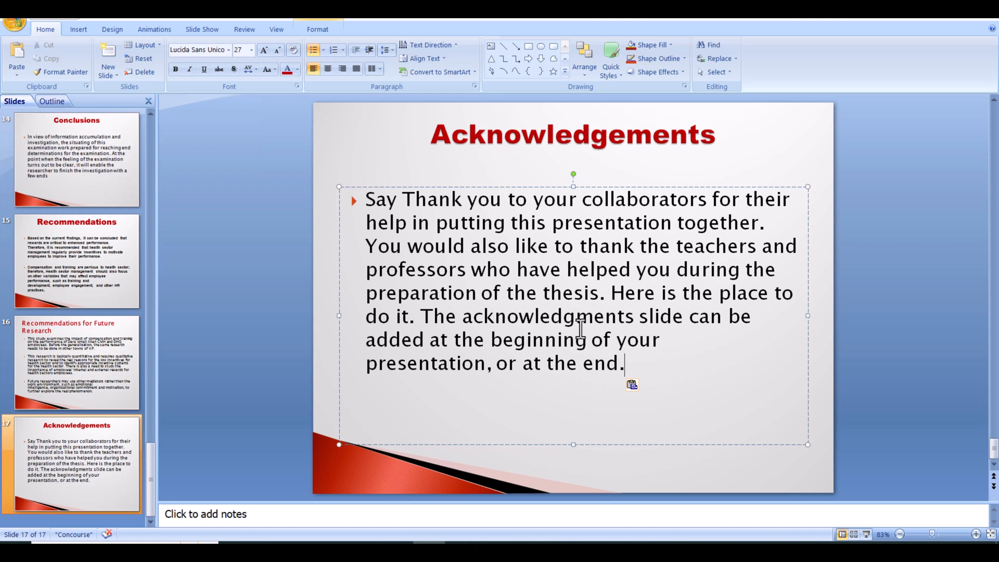
mouse_move(659, 446)
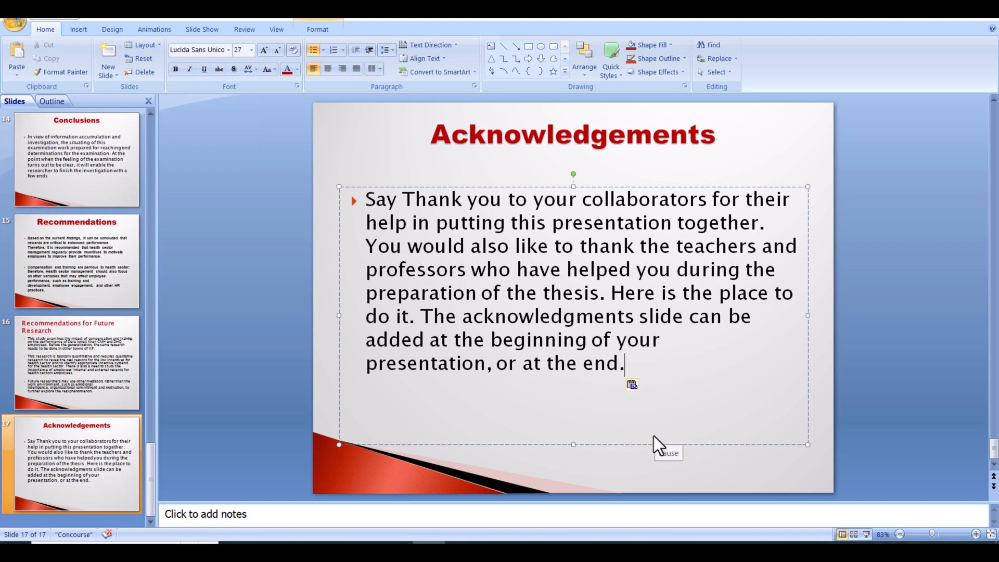